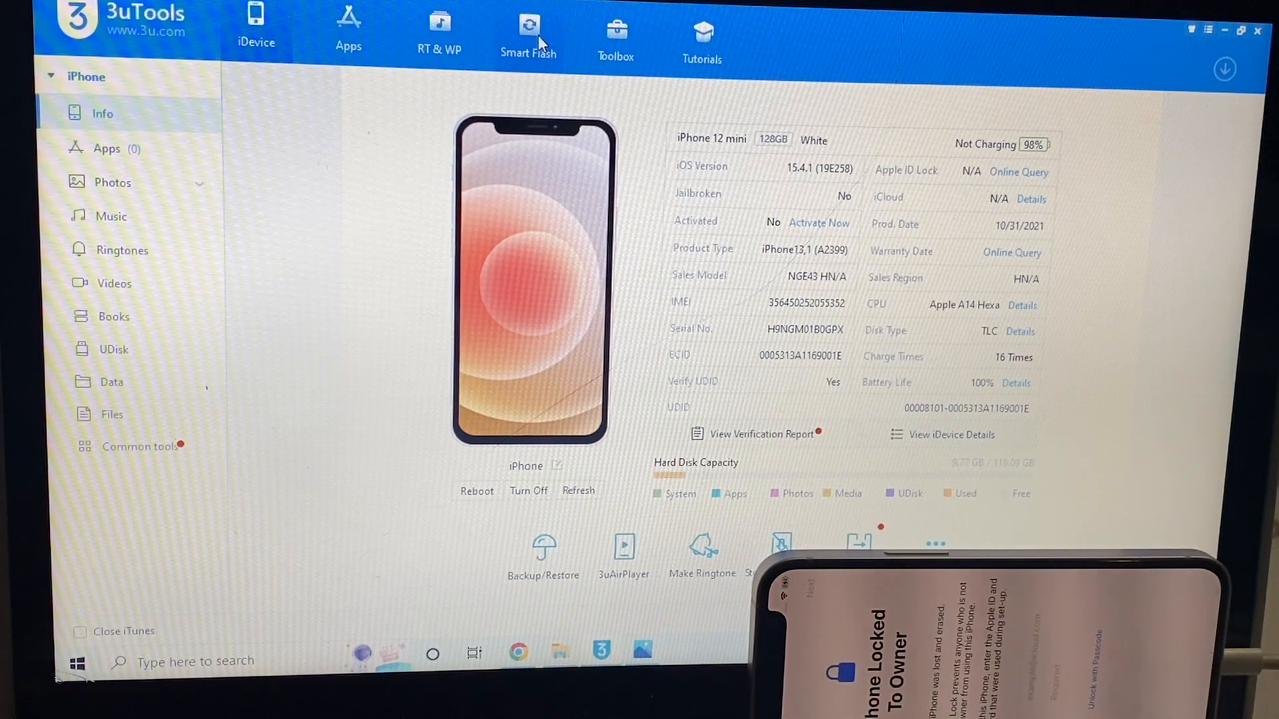
Go to Smart Flash and switch to Pro Flash mode for the iPhone 12 mini
click(529, 26)
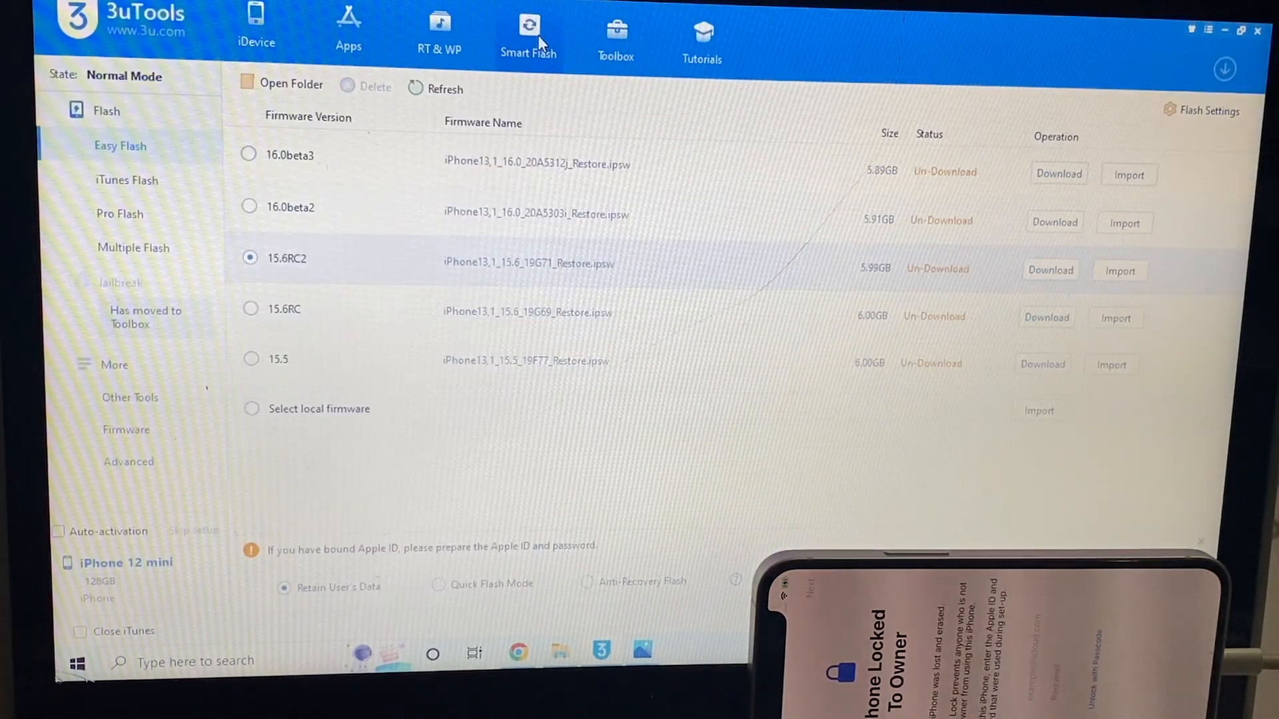
click(120, 214)
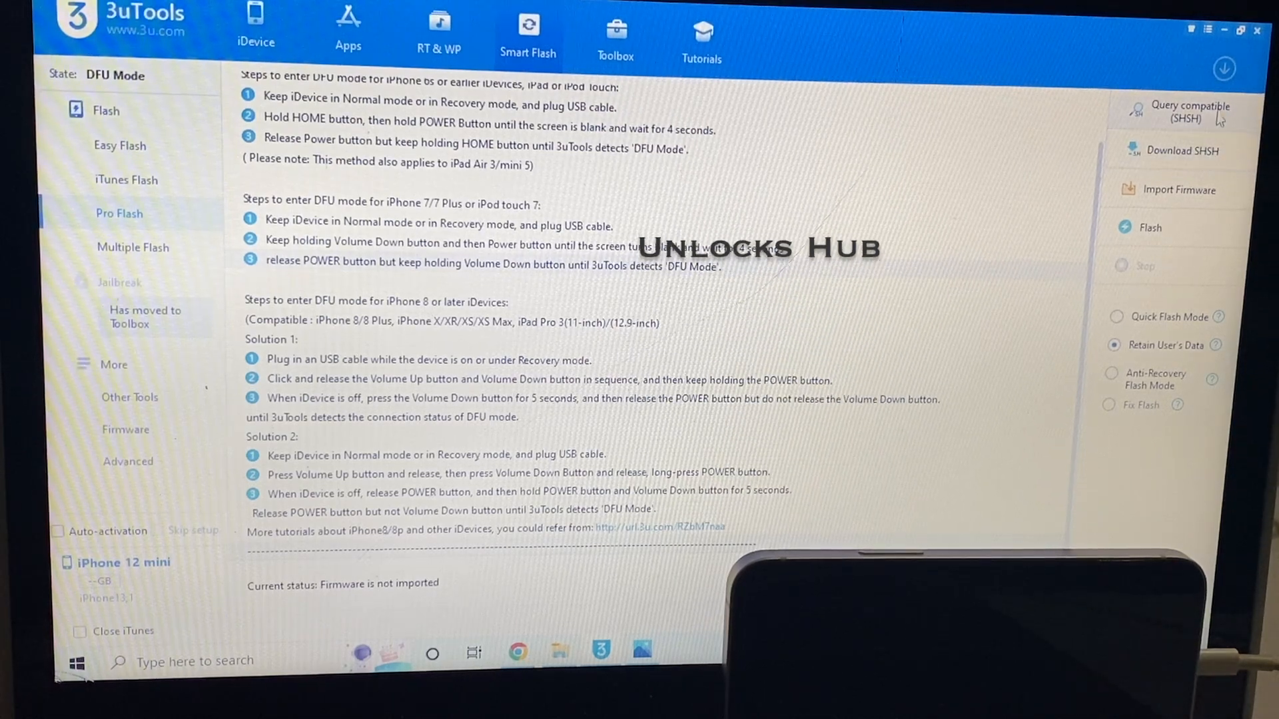
Query compatible SHSH for the iPhone 12 mini against Apple's signing server
click(1184, 113)
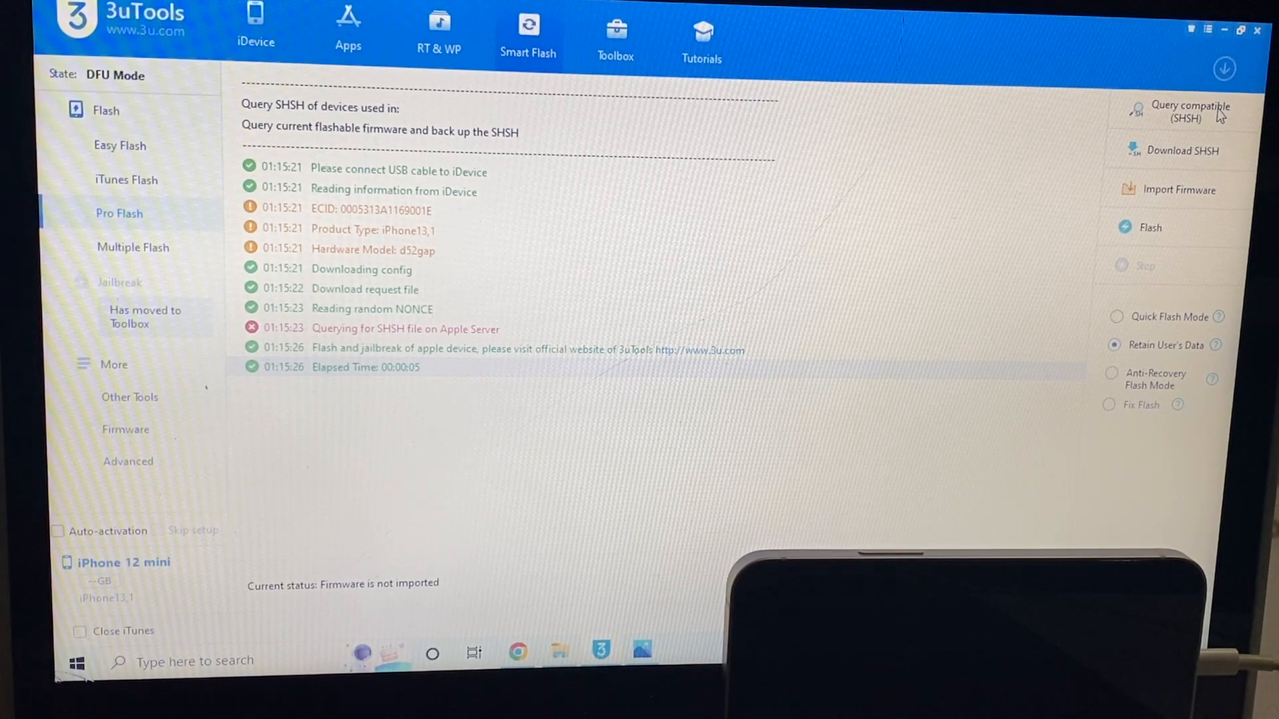
mouse_move(1109, 45)
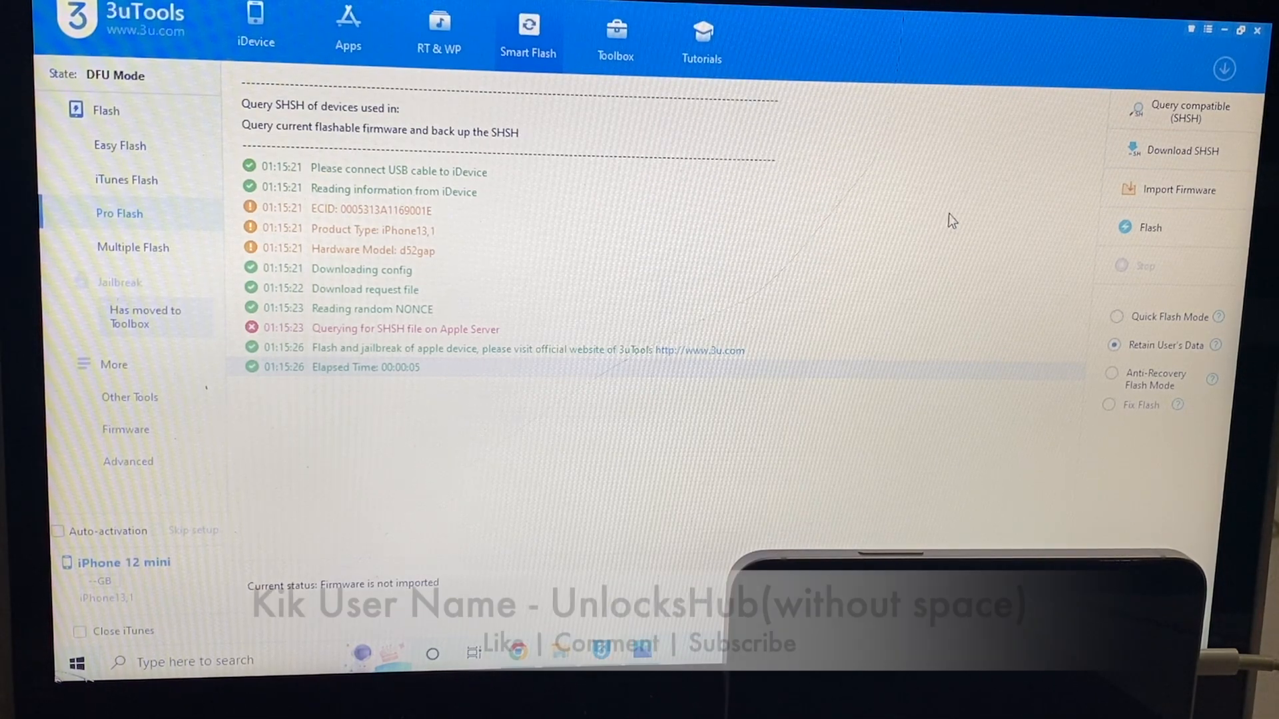
Load the current firmware file for the iPhone 12 mini in Pro Flash
click(1178, 190)
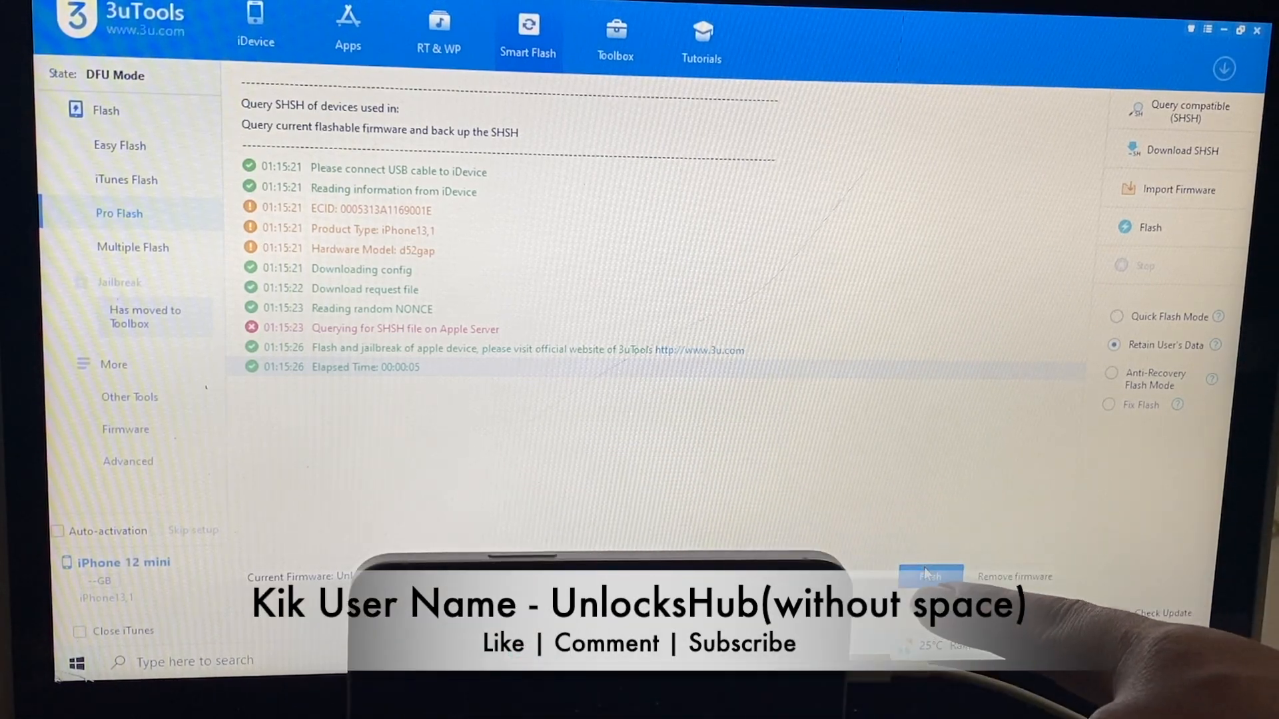
Flash the custom firmware with Retain User's Data enabled, confirming the Reminder dialog
click(930, 575)
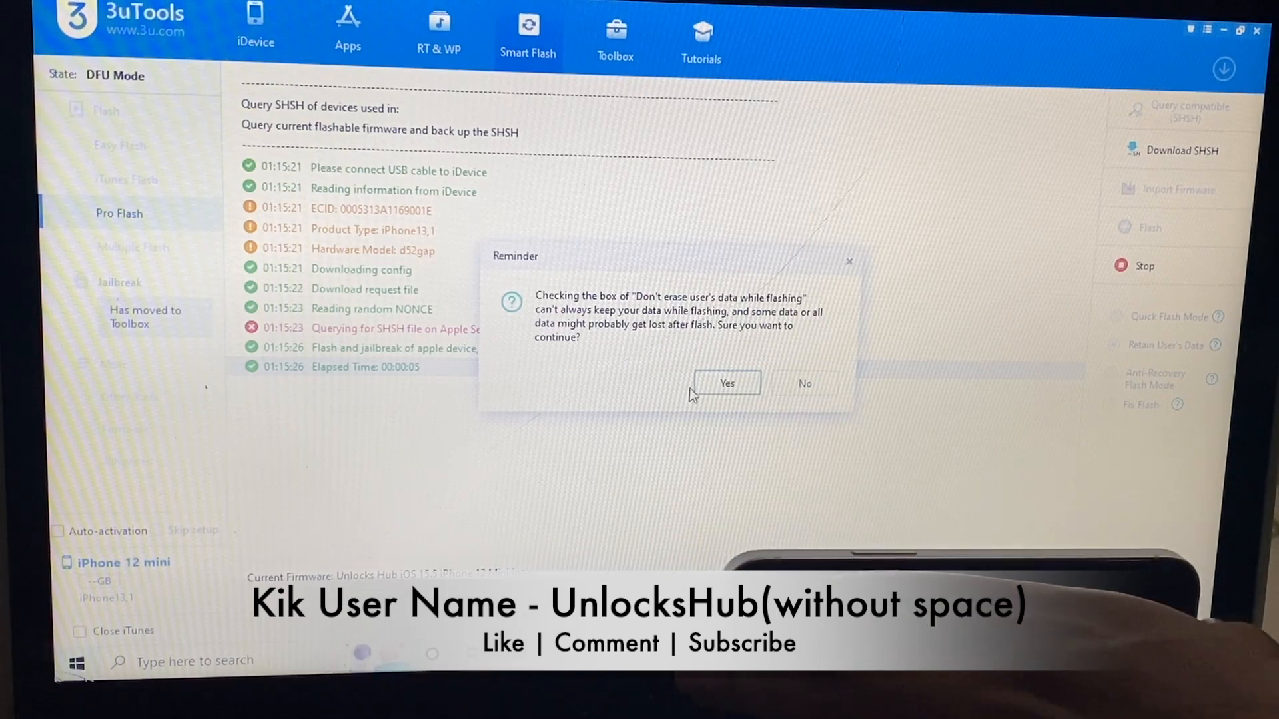
click(727, 384)
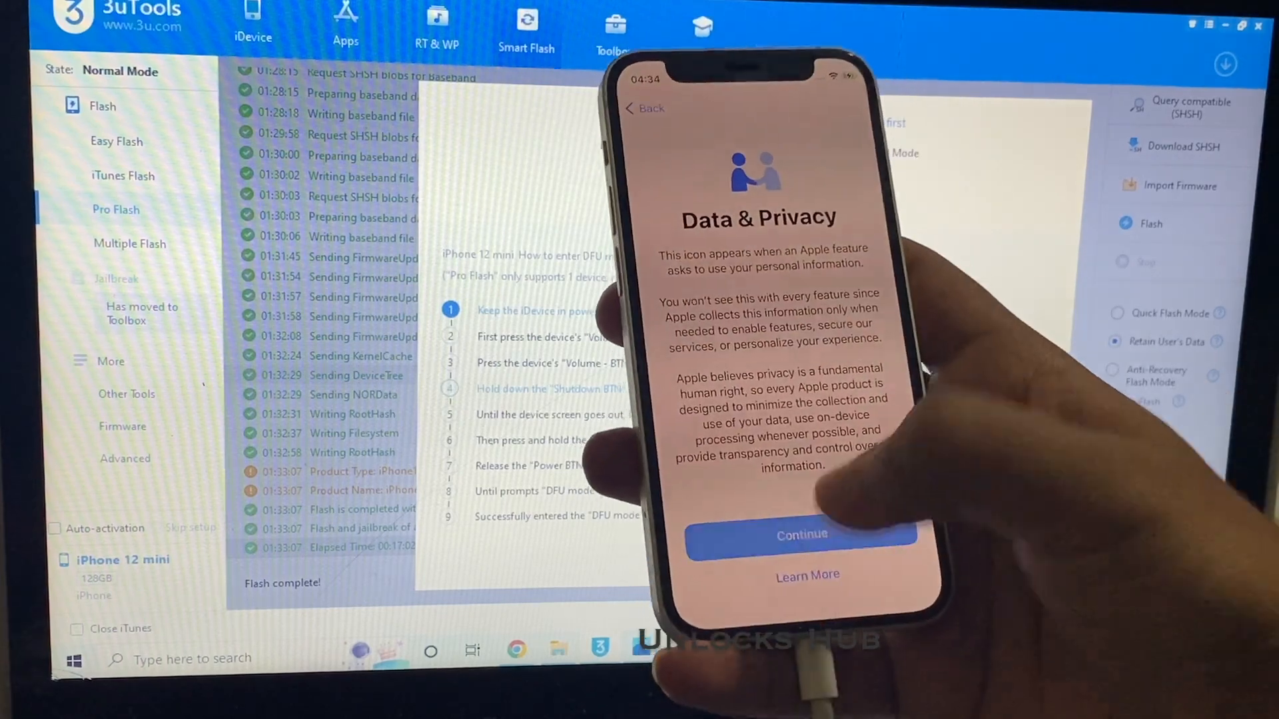
click(802, 534)
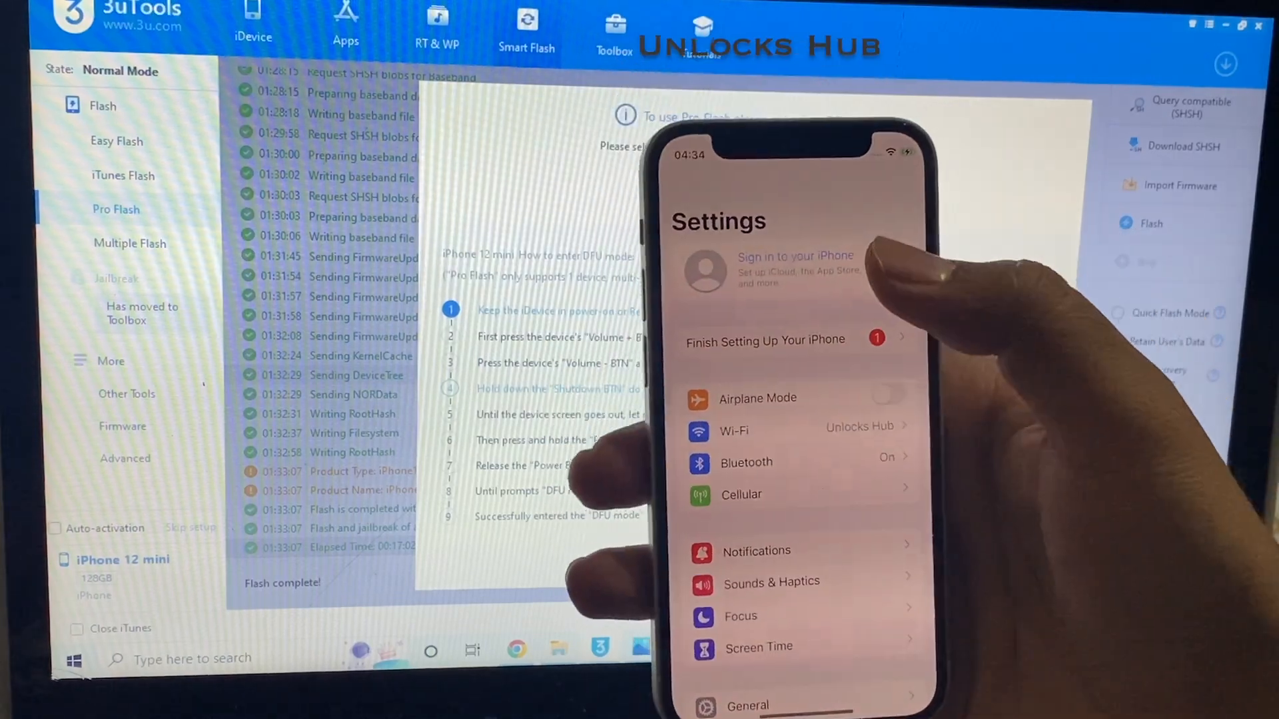
Select 'Sign in to your iPhone' in Settings to reach the Apple ID screen
click(794, 269)
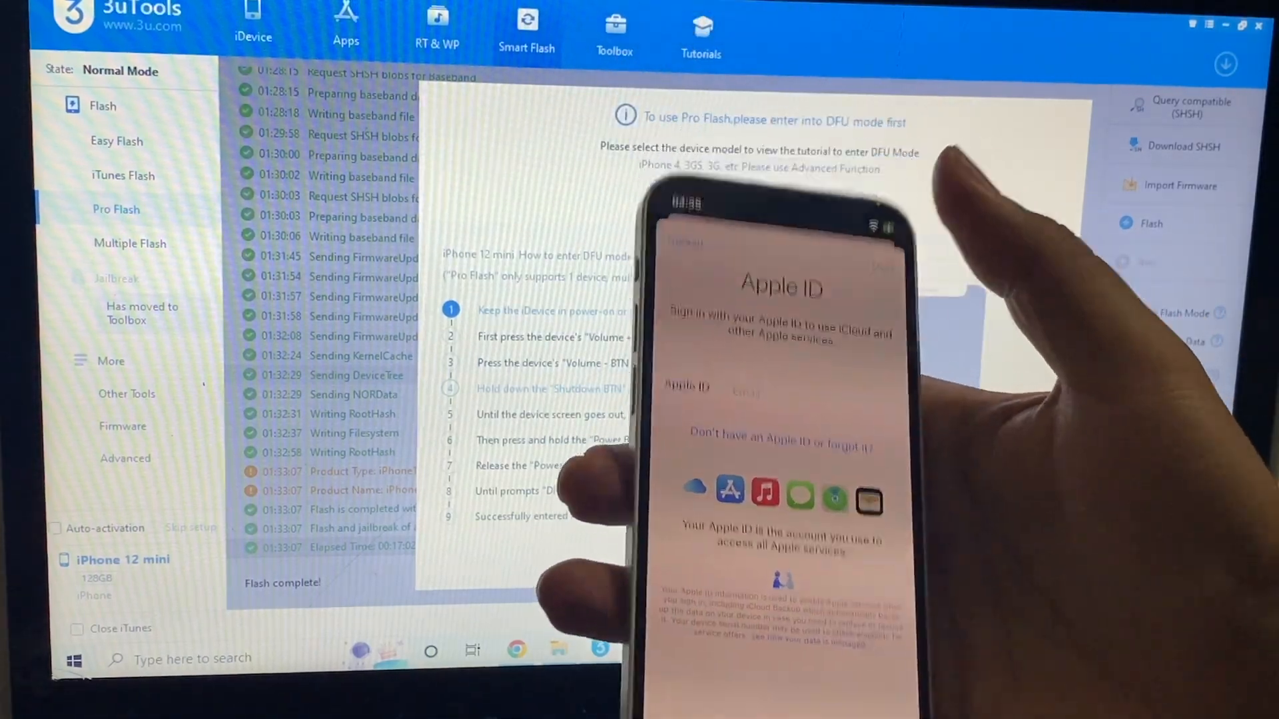